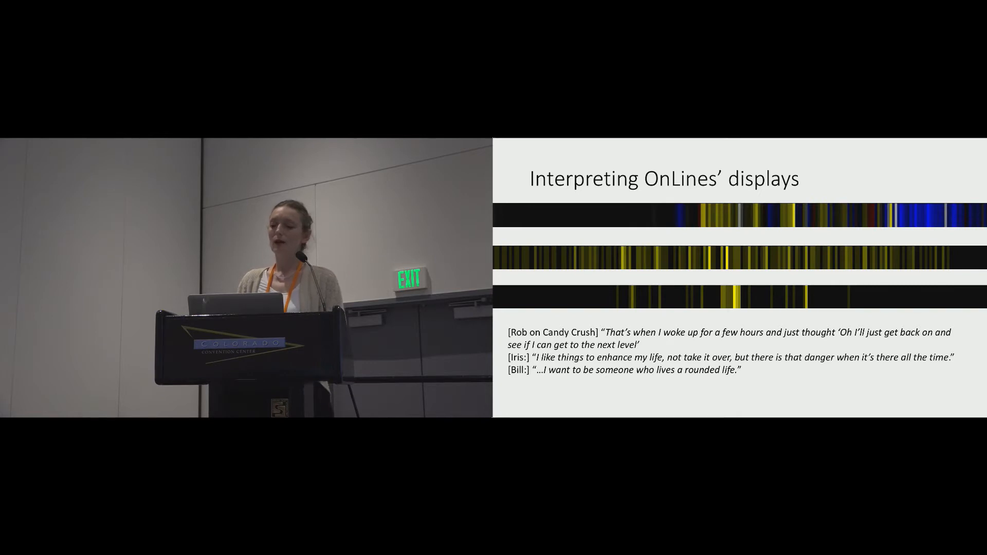
{"action": "key", "text": "Right"}
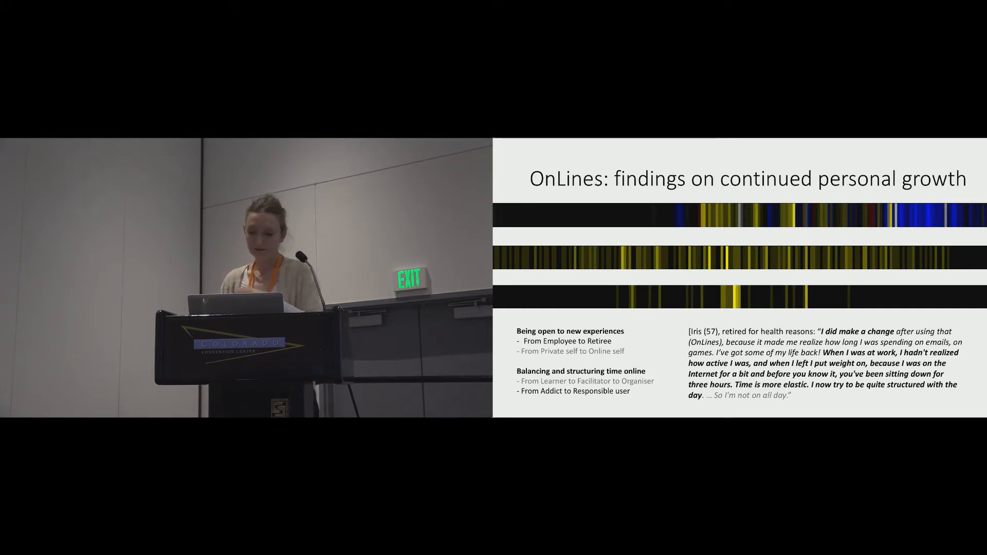
{"action": "key", "text": "Right"}
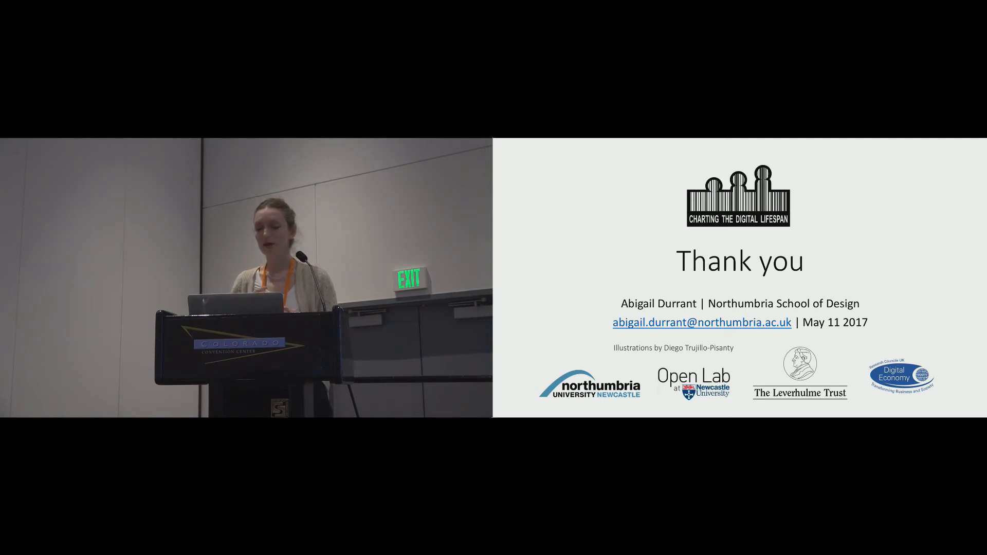